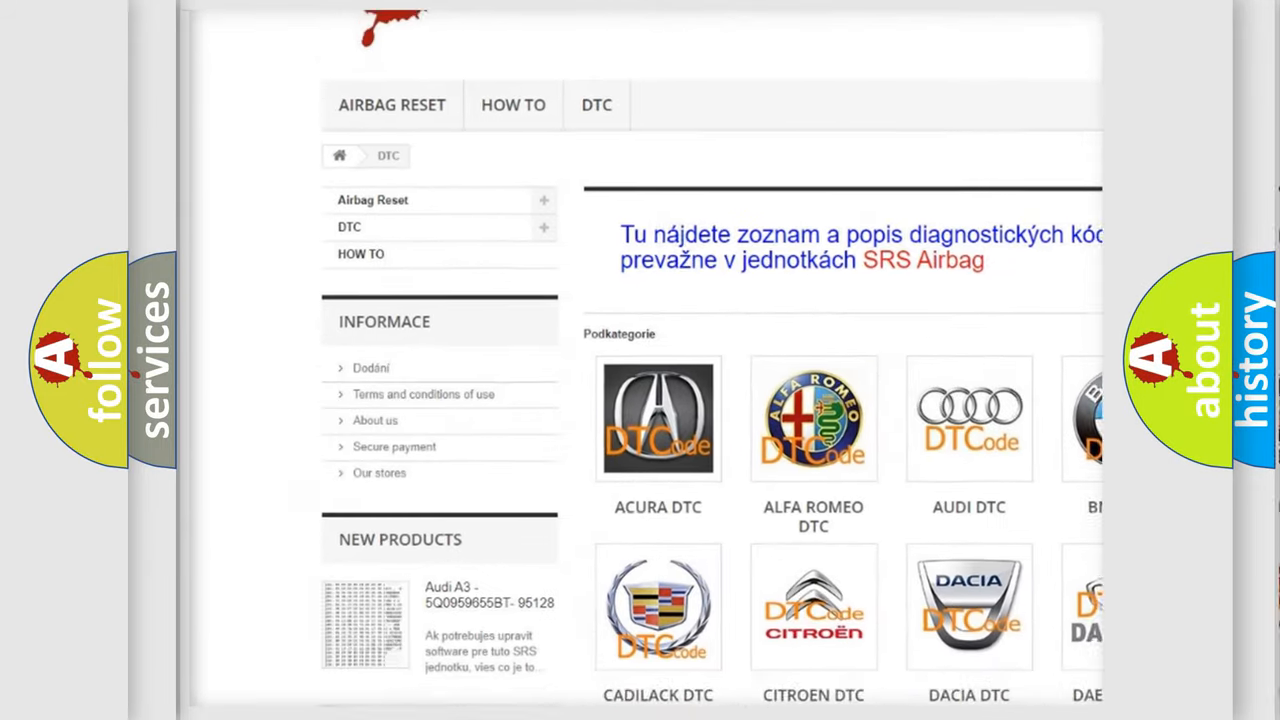
# Scroll the DTC page past the manufacturer logo grid down to the B-series code list
pyautogui.scroll(-3)
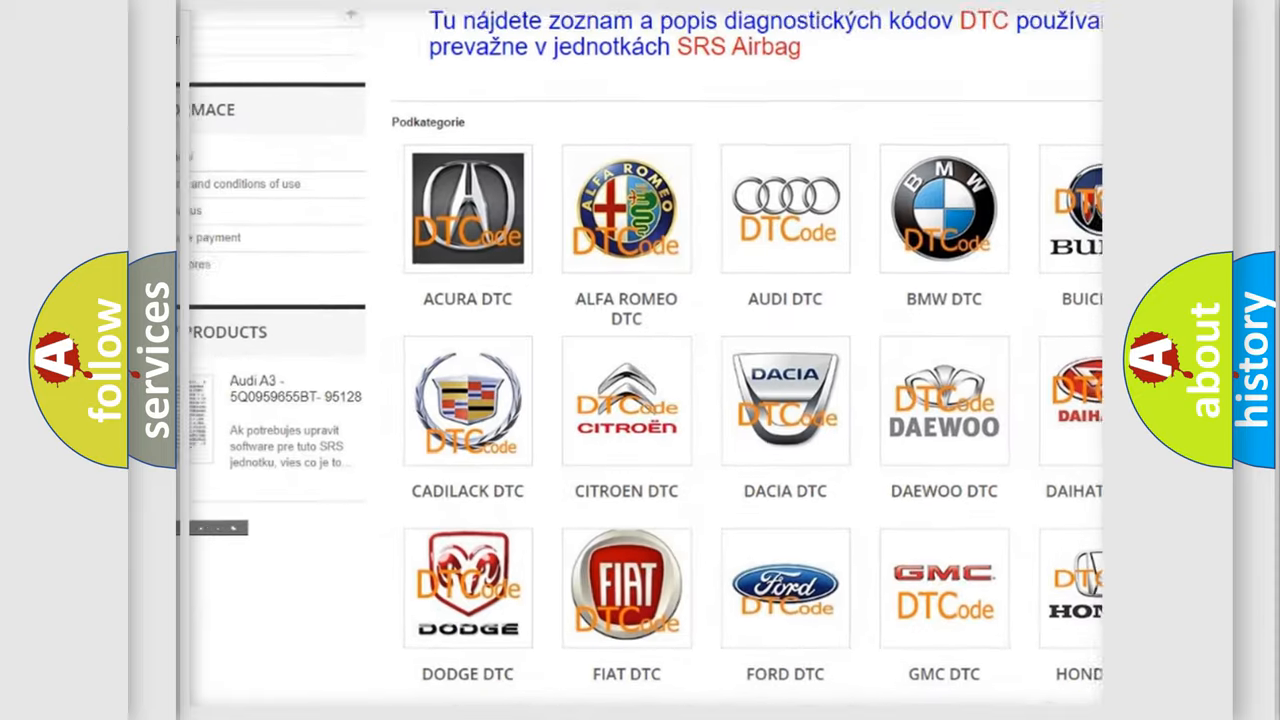
pyautogui.scroll(-3)
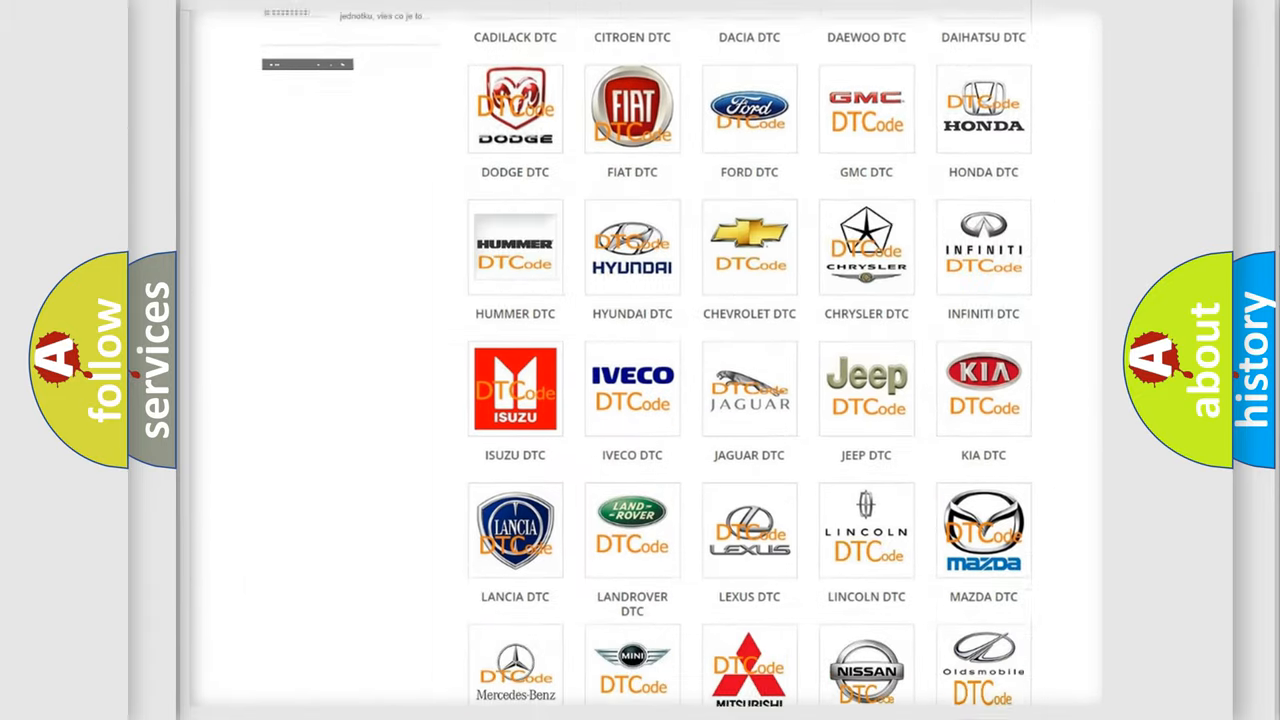
pyautogui.scroll(-3)
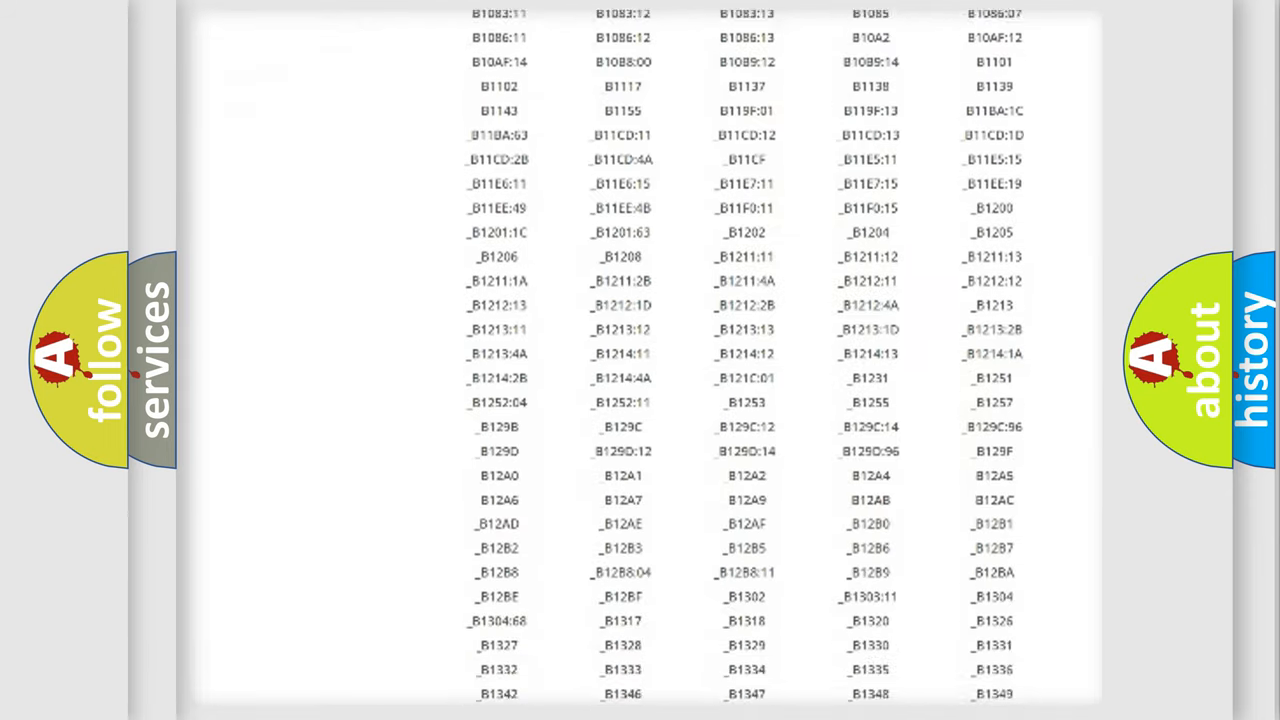
pyautogui.scroll(-3)
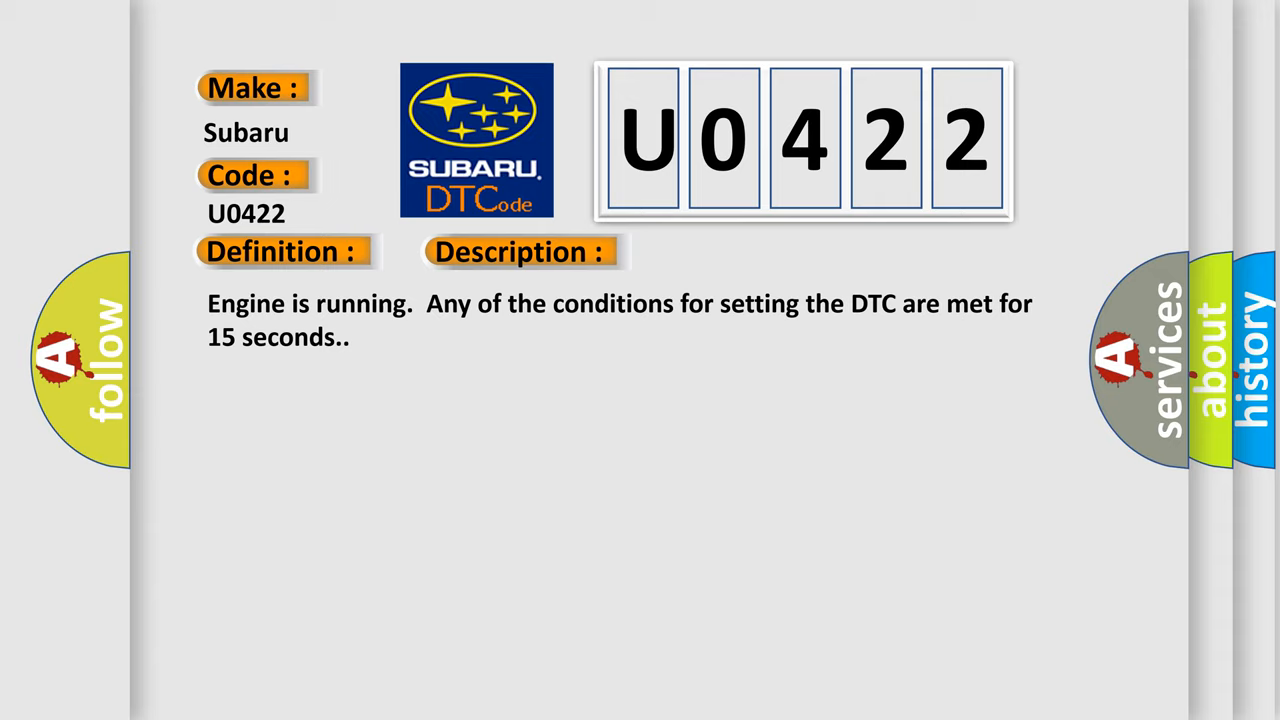
# Advance the slide to reveal the Cause heading with the P2518 A/C pressure thresholds
pyautogui.click(732, 252)
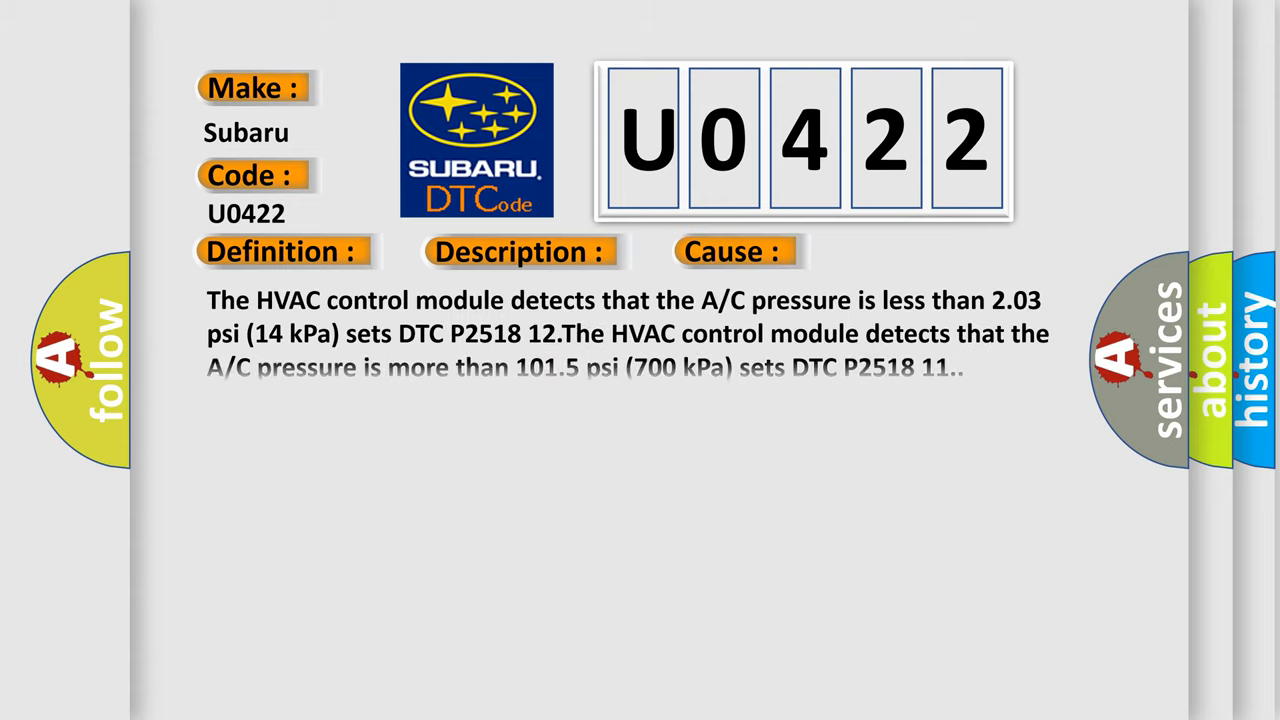